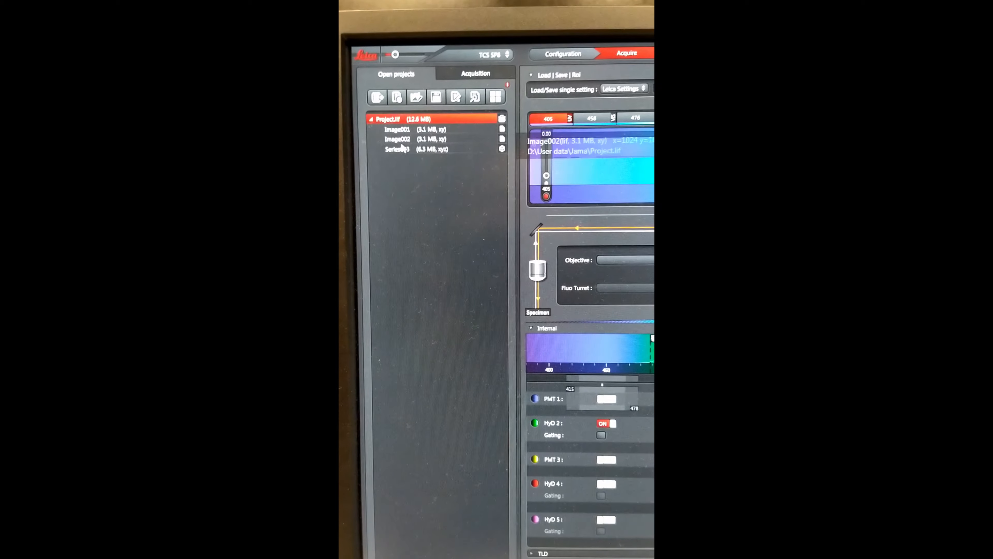
Step: Select Project.lif in Open projects and show its file actions, including Save
{"action": "left_click", "coordinate": [406, 149]}
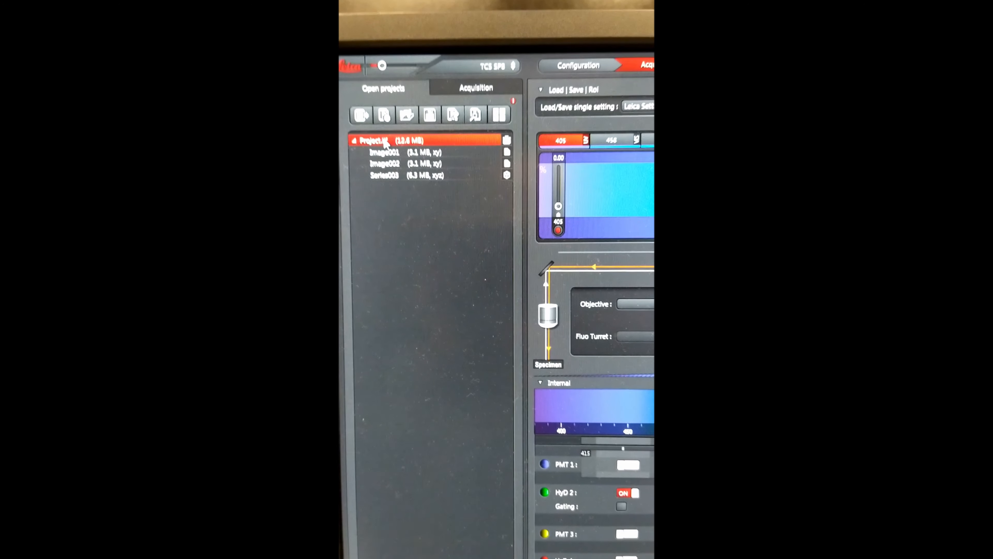
{"action": "right_click", "coordinate": [370, 138]}
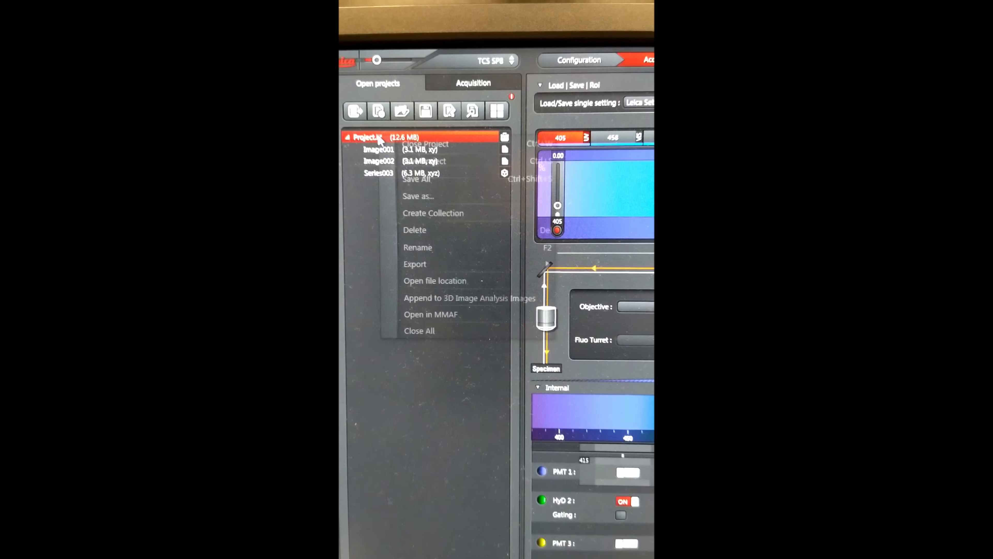